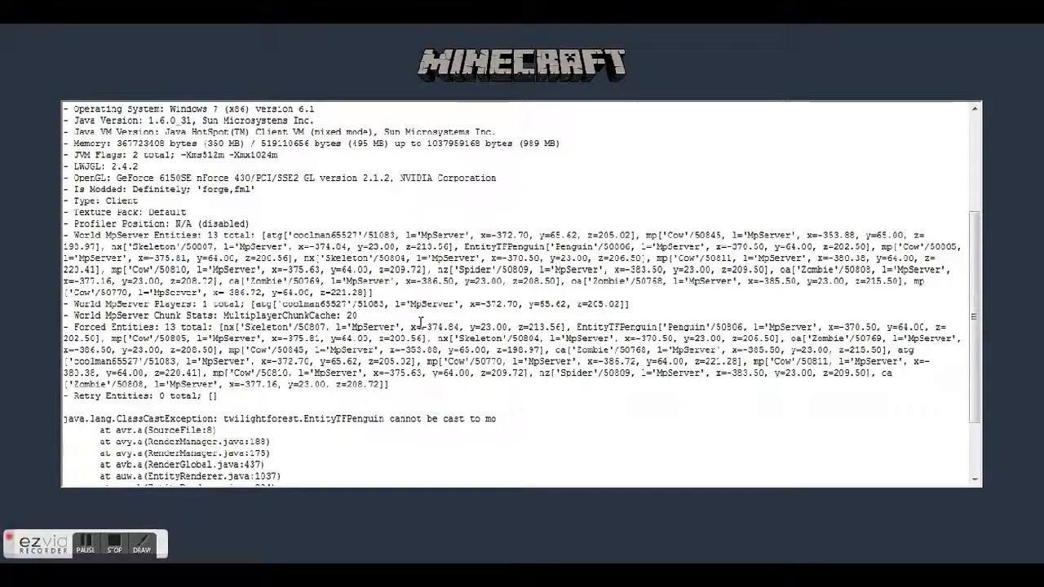
Scroll through the Twilight Forest penguin ClassCastException crash report.
scroll(down, 3)
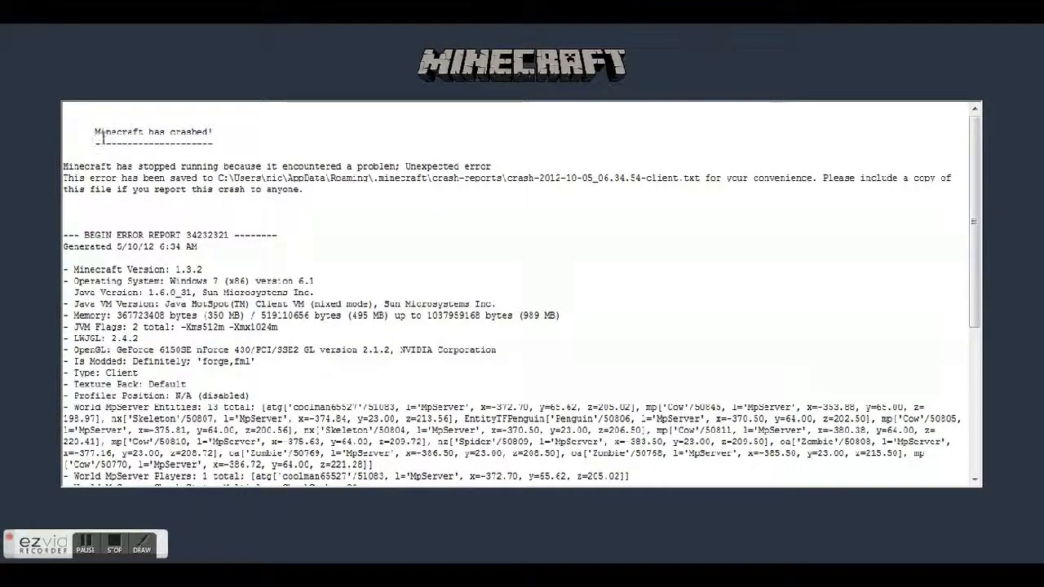
mouse_move(531, 150)
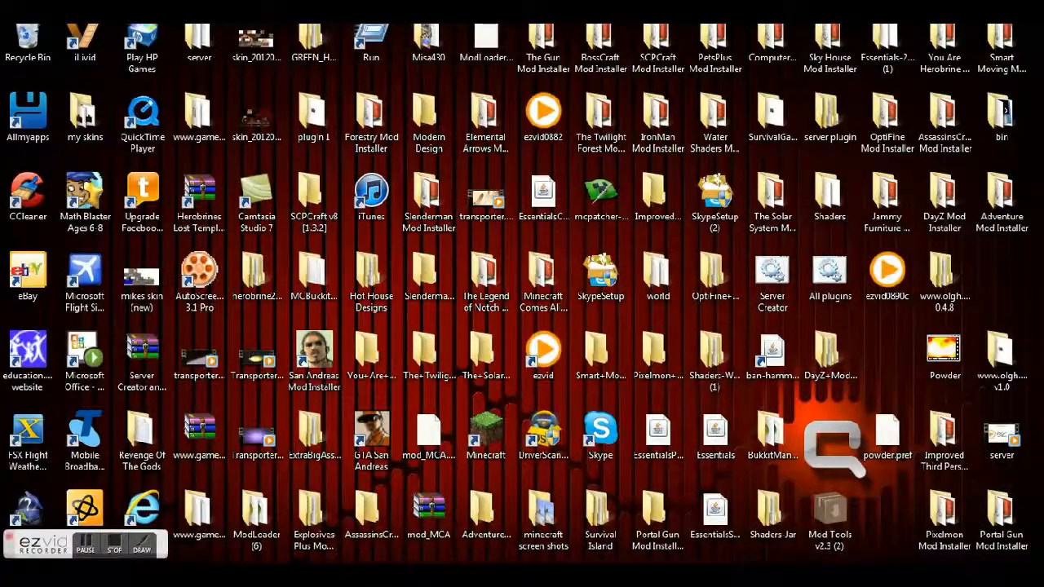
Delete TwilightForest.cfg from the .minecraft config folder and confirm the Recycle Bin prompt.
click(13, 575)
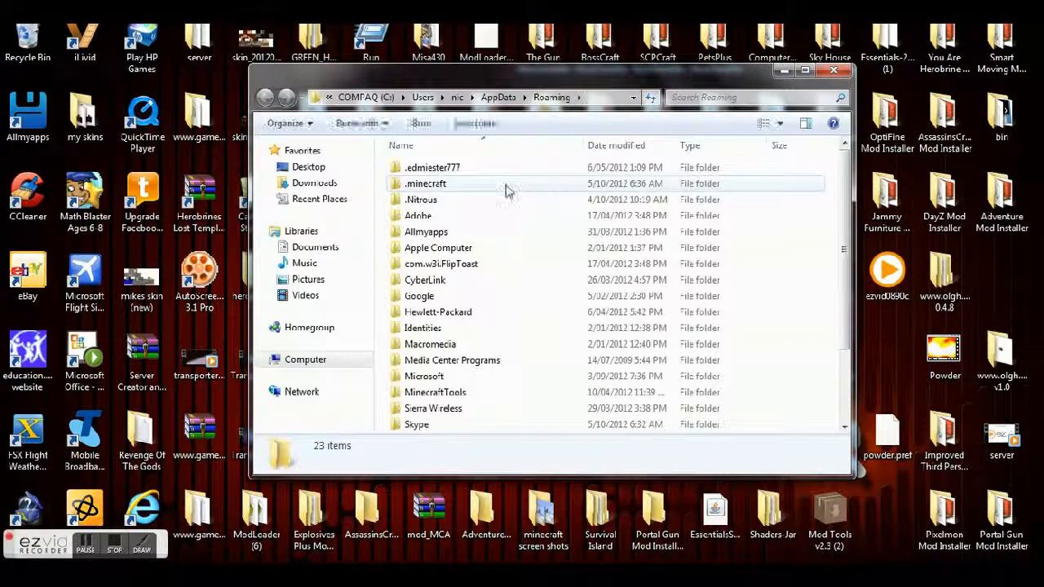
click(425, 184)
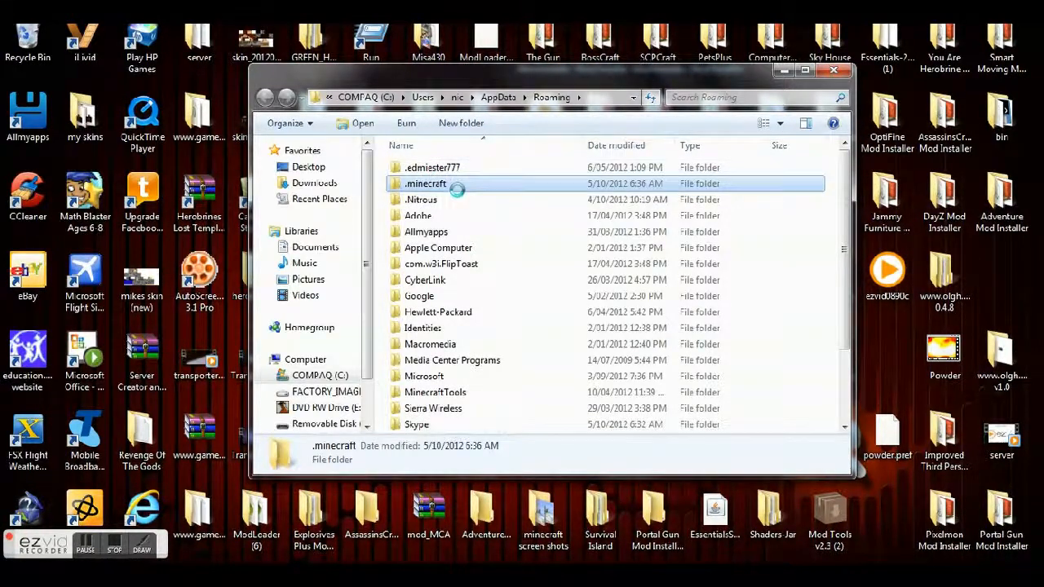
double_click(425, 183)
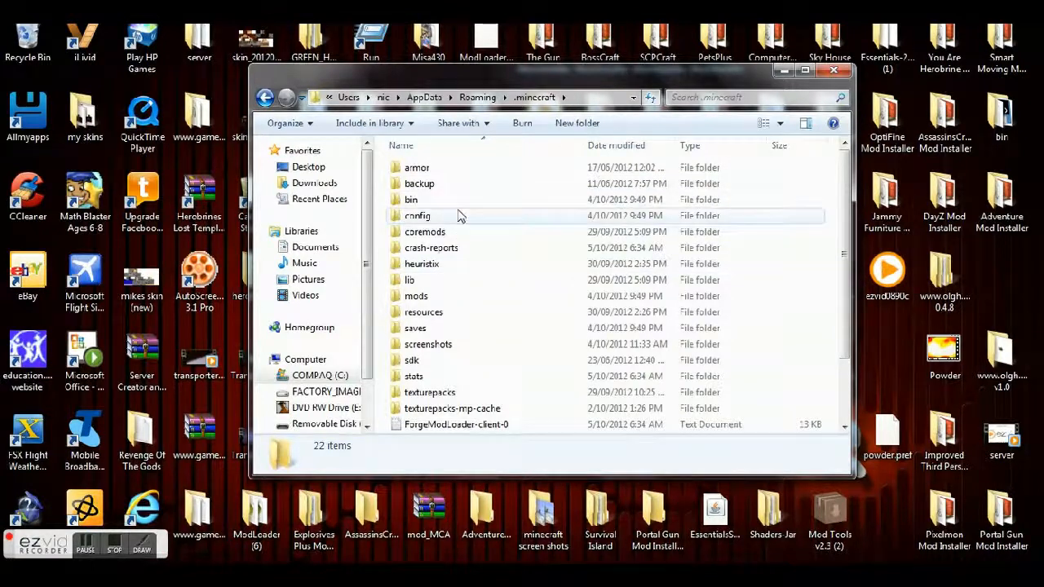
double_click(417, 215)
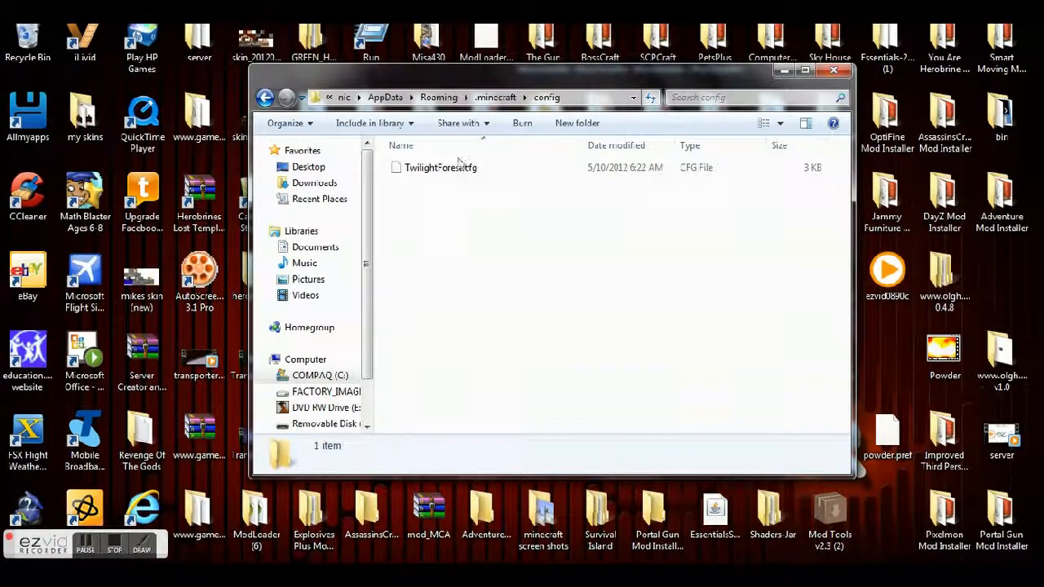
click(441, 167)
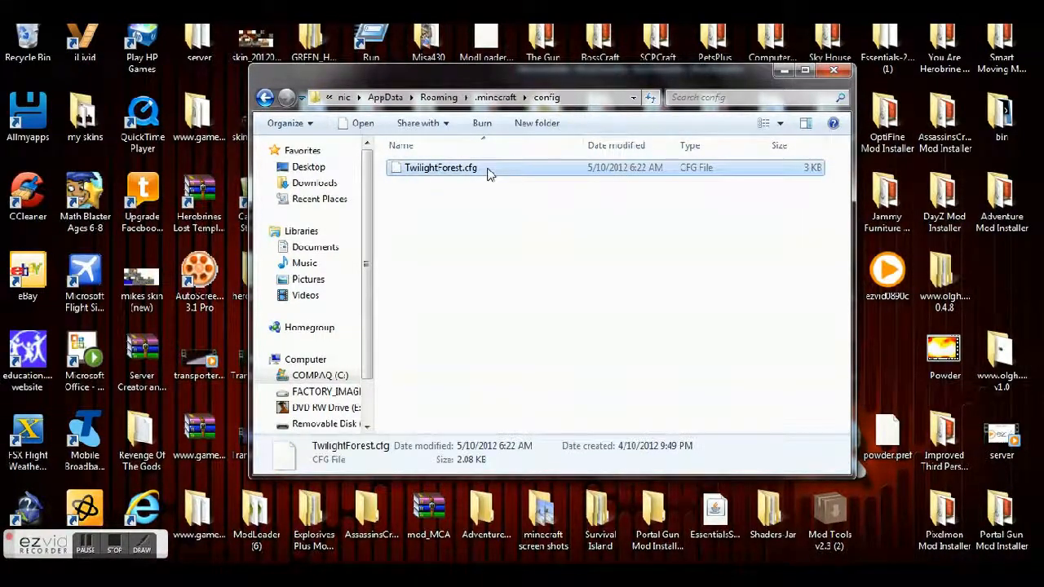
key(Delete)
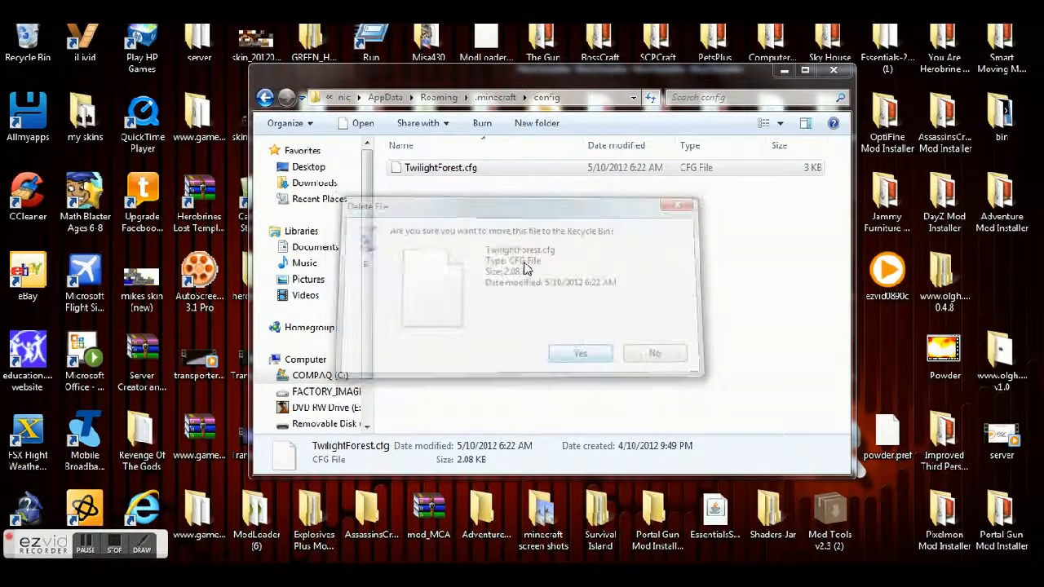
click(580, 353)
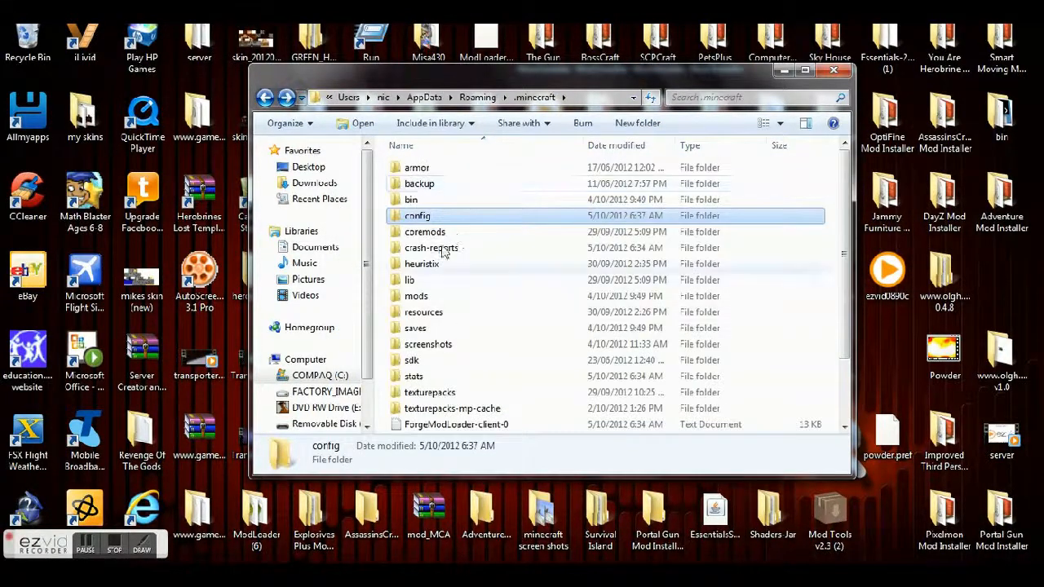
Confirm the mods folder is empty, then right-click both ForgeModLoader client logs to delete.
double_click(416, 295)
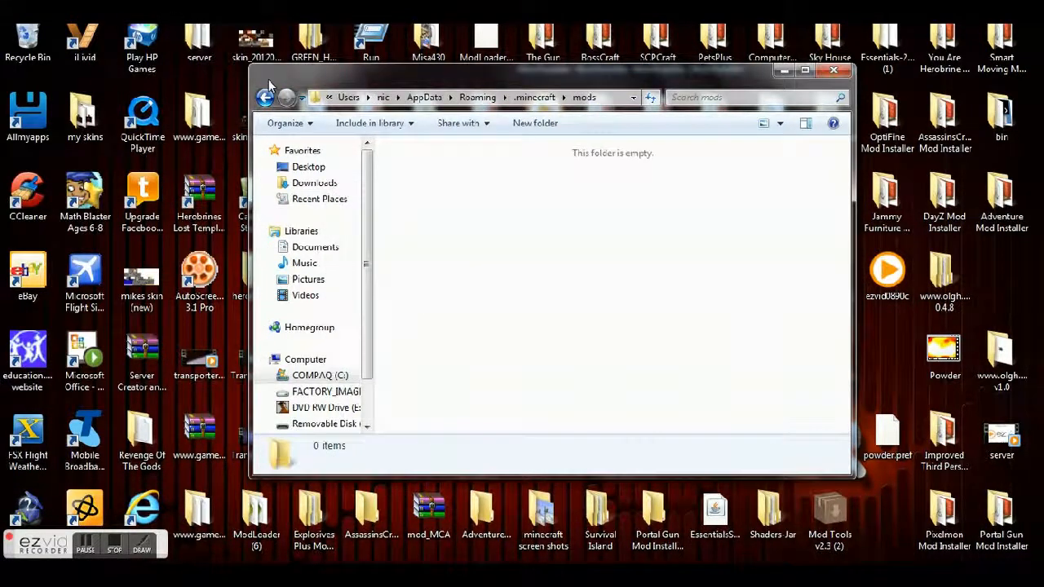
click(264, 97)
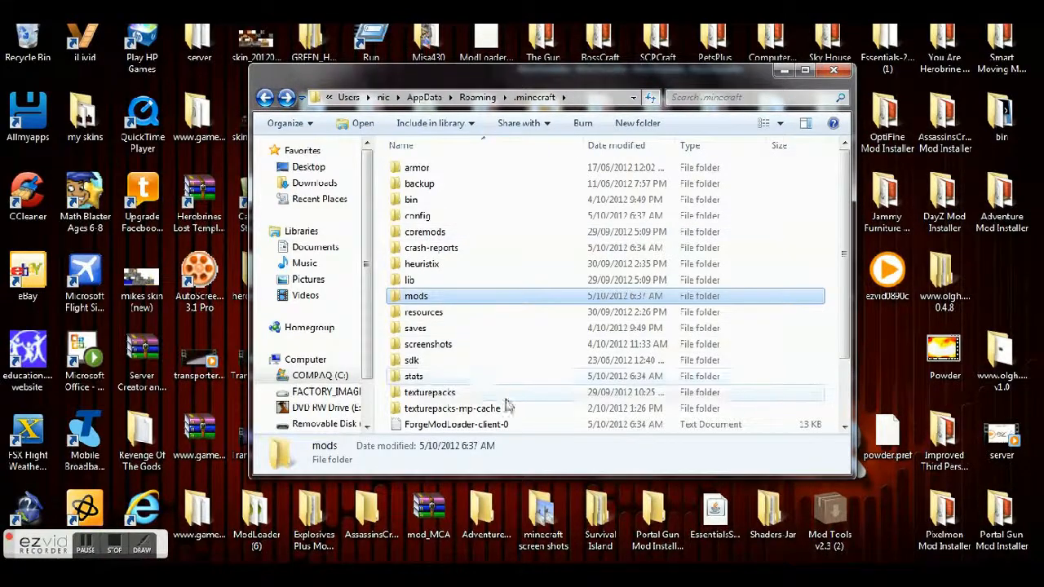
scroll(down, 3)
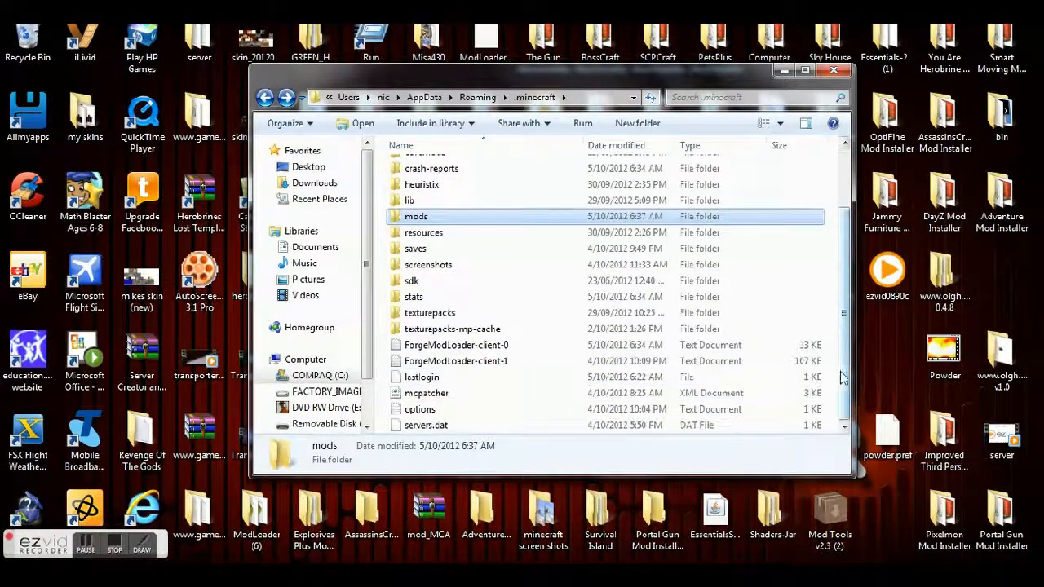
mouse_move(421, 377)
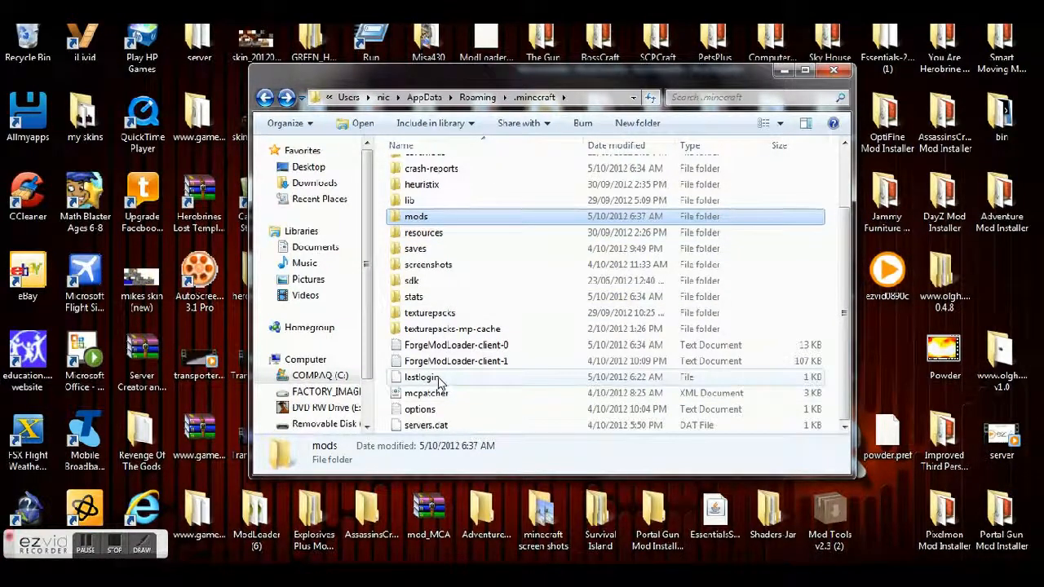
mouse_move(426, 392)
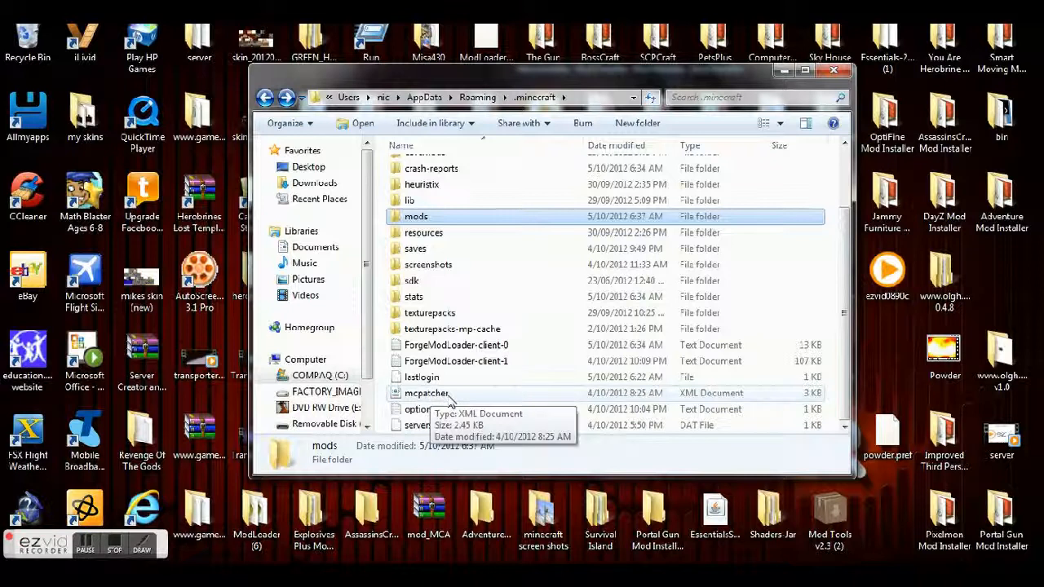
mouse_move(432, 281)
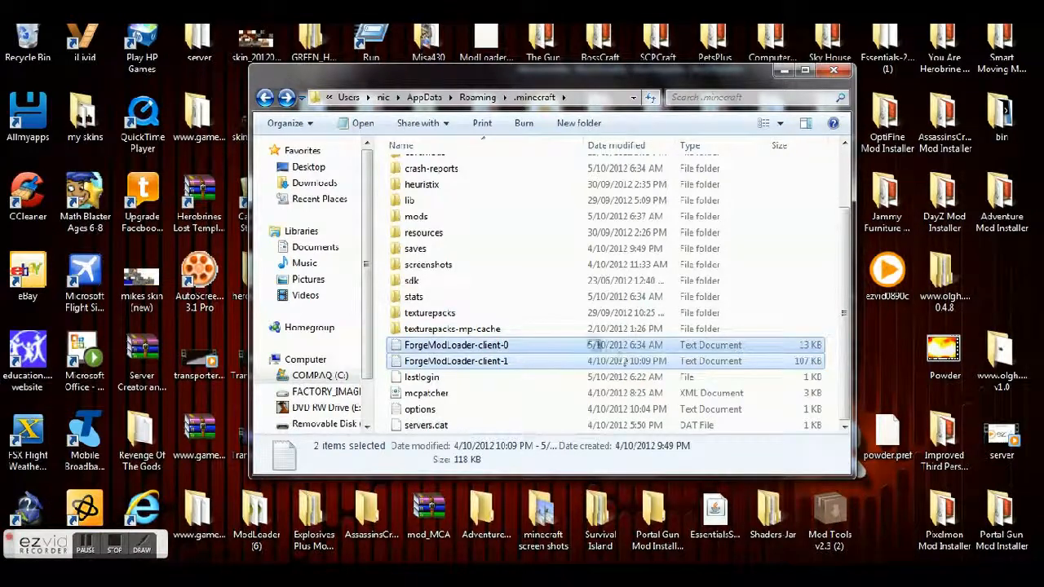
right_click(456, 344)
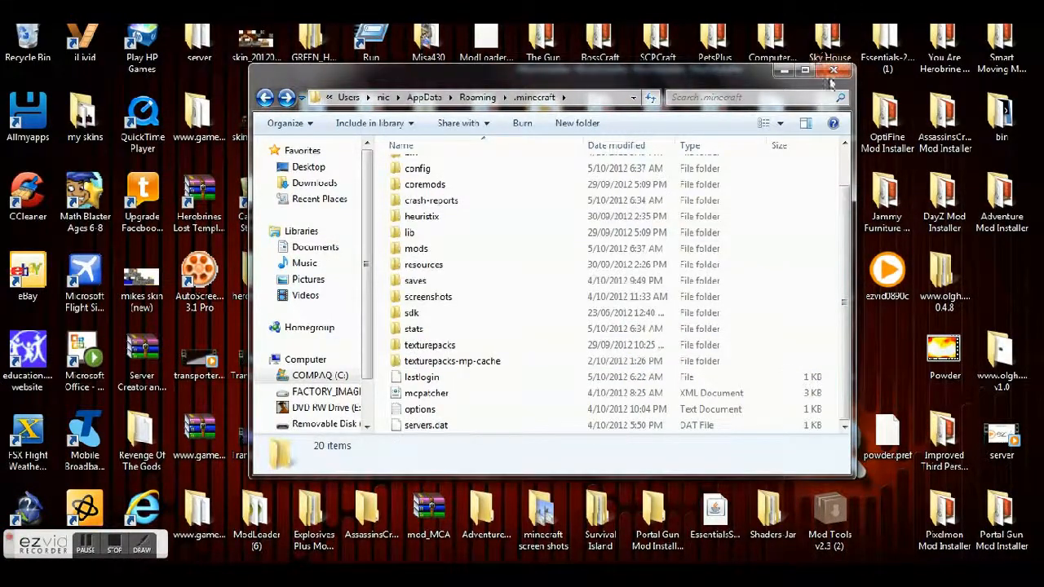
Close Explorer, start the Minecraft Launcher, and log in to reach Forge 4.0.0.217.
click(857, 70)
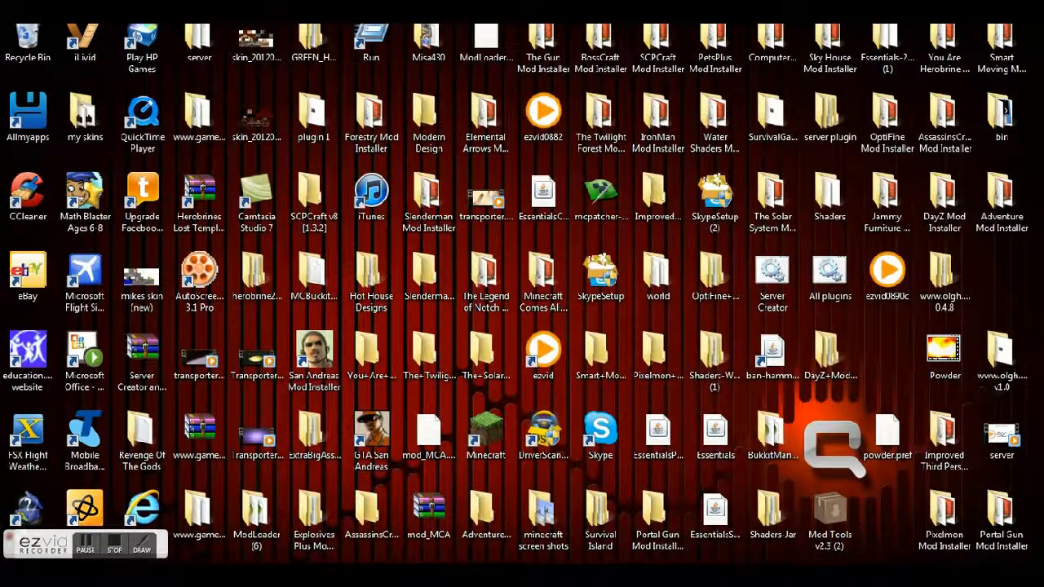
click(84, 437)
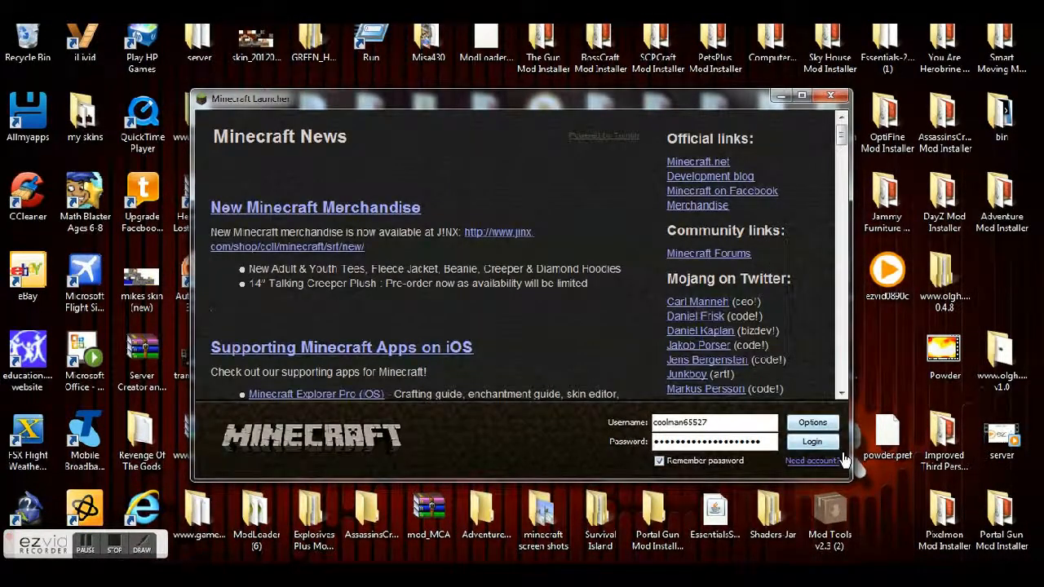
click(811, 442)
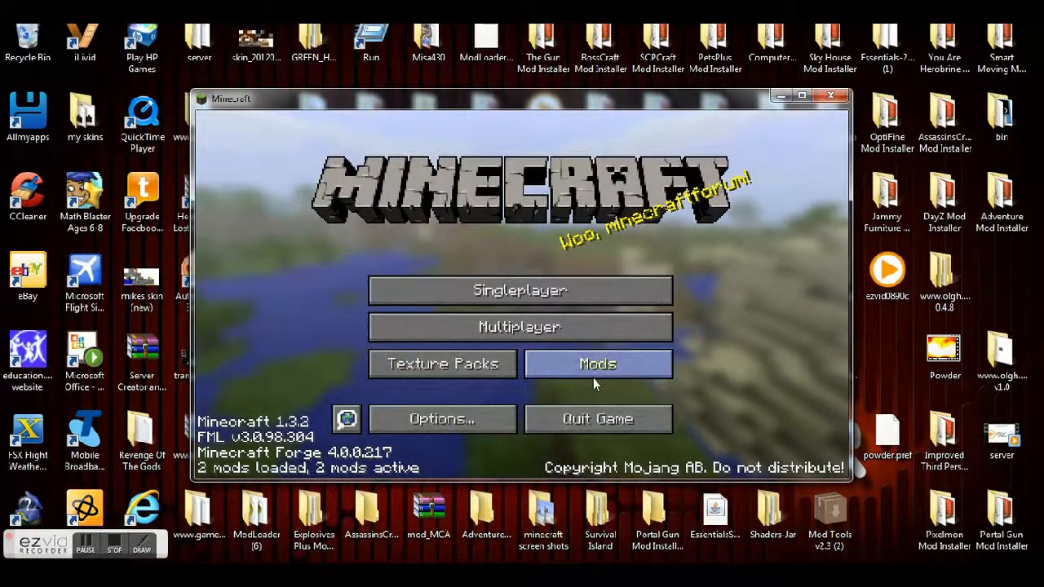
View the Mod List showing Forge Mod Loader and Minecraft Forge, then quit the game.
click(598, 364)
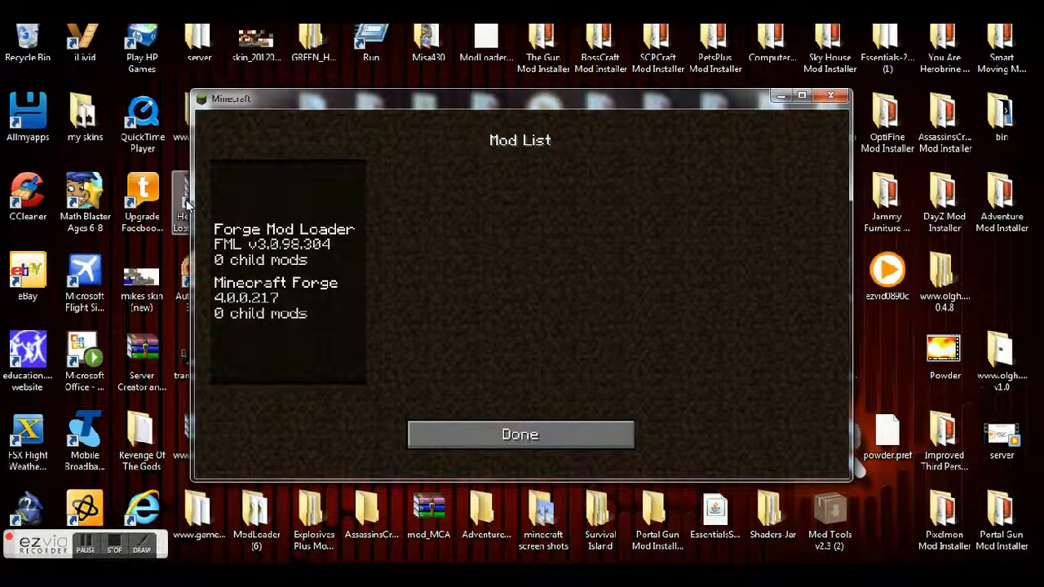
click(142, 118)
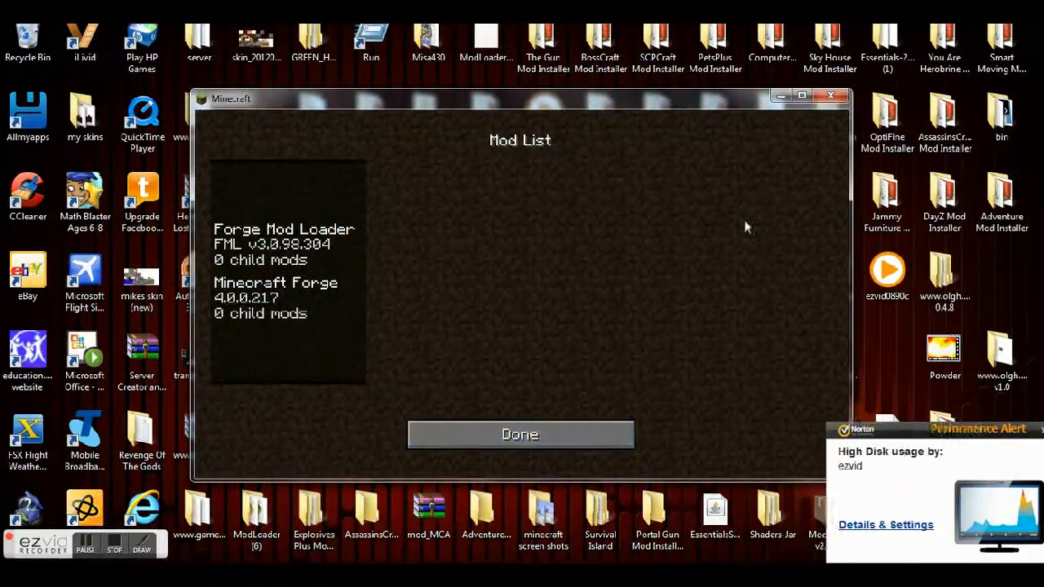
click(520, 434)
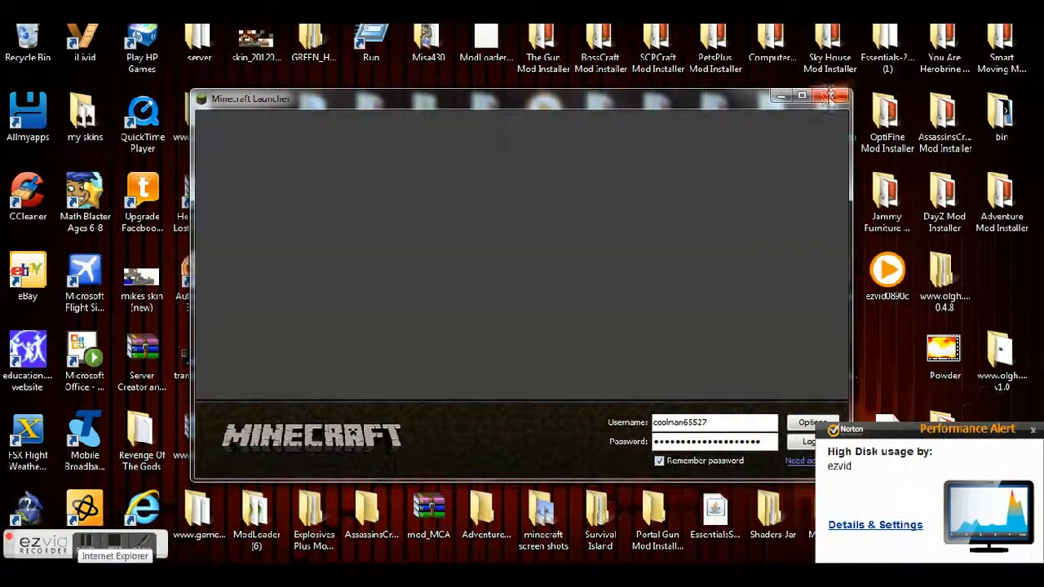
Close the launcher and launch MCPatcher 2.3.6_03 on minecraft-1.3.2.jar.
click(832, 96)
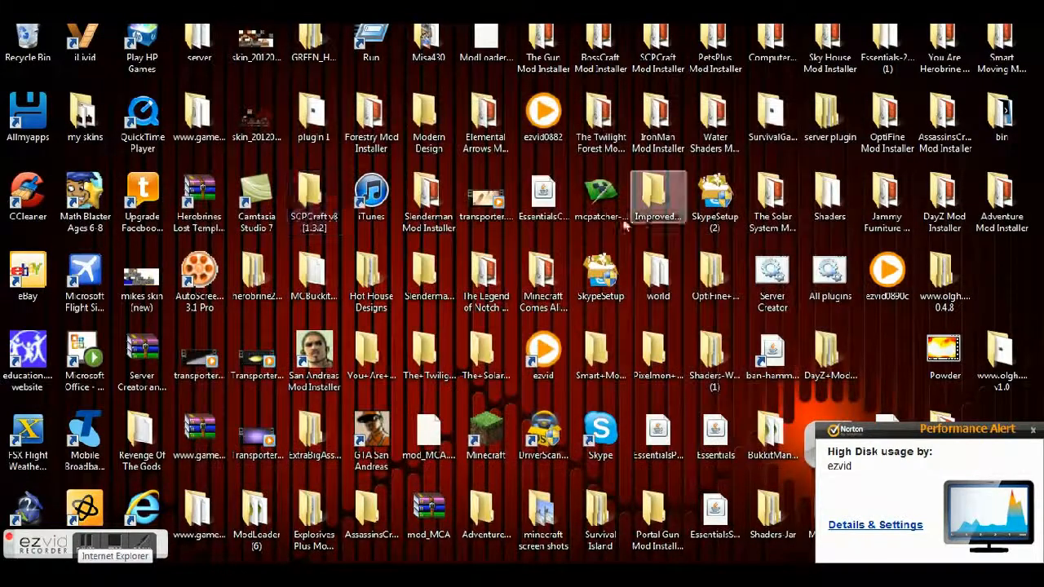
double_click(599, 193)
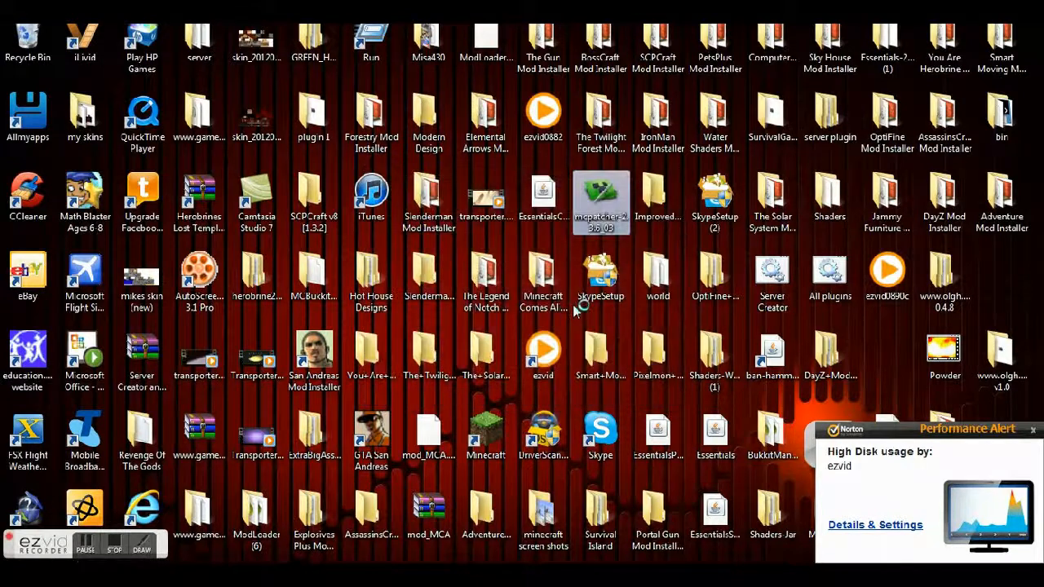
click(485, 355)
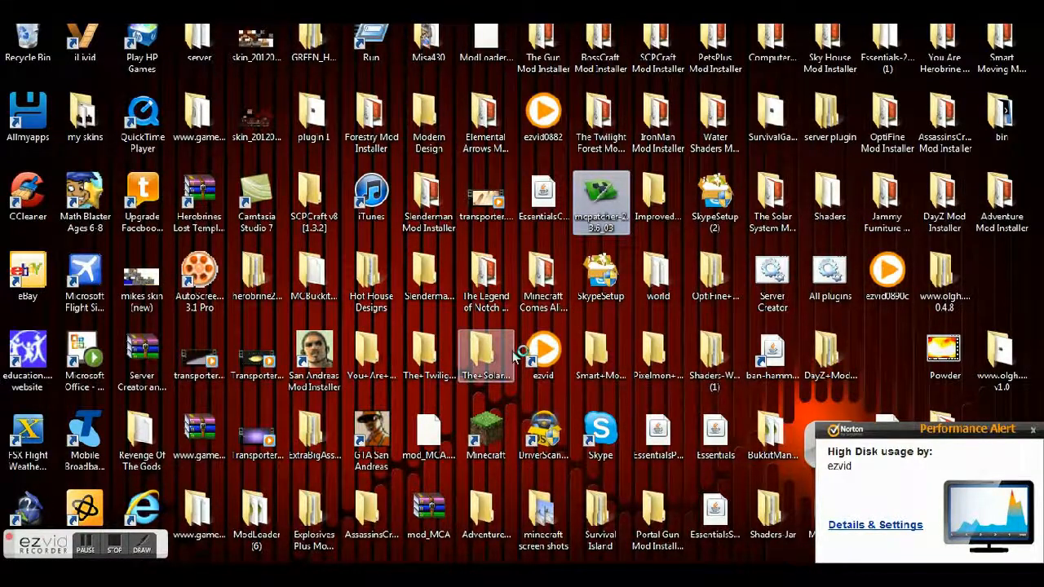
mouse_move(486, 354)
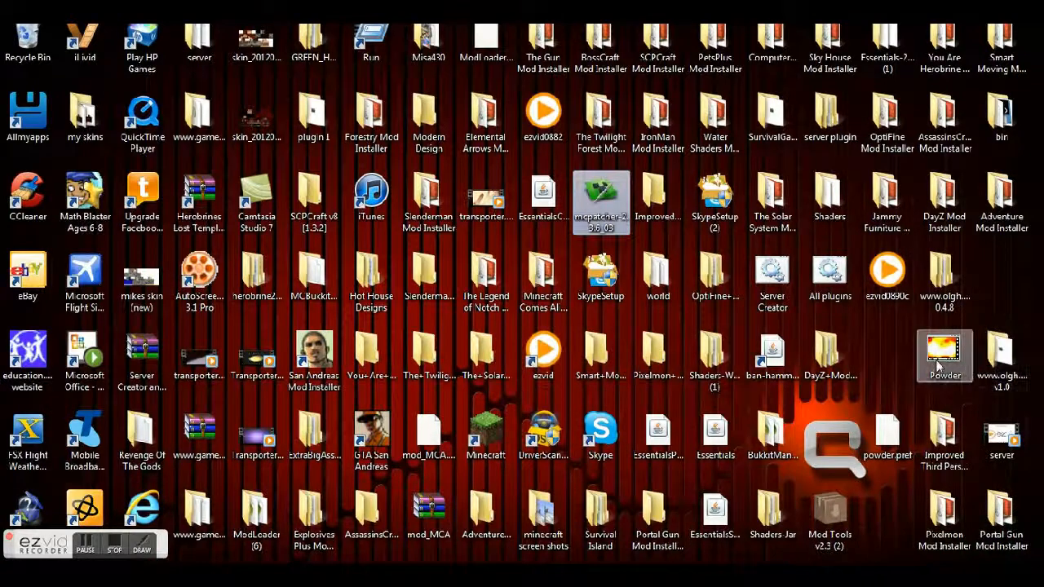
double_click(601, 200)
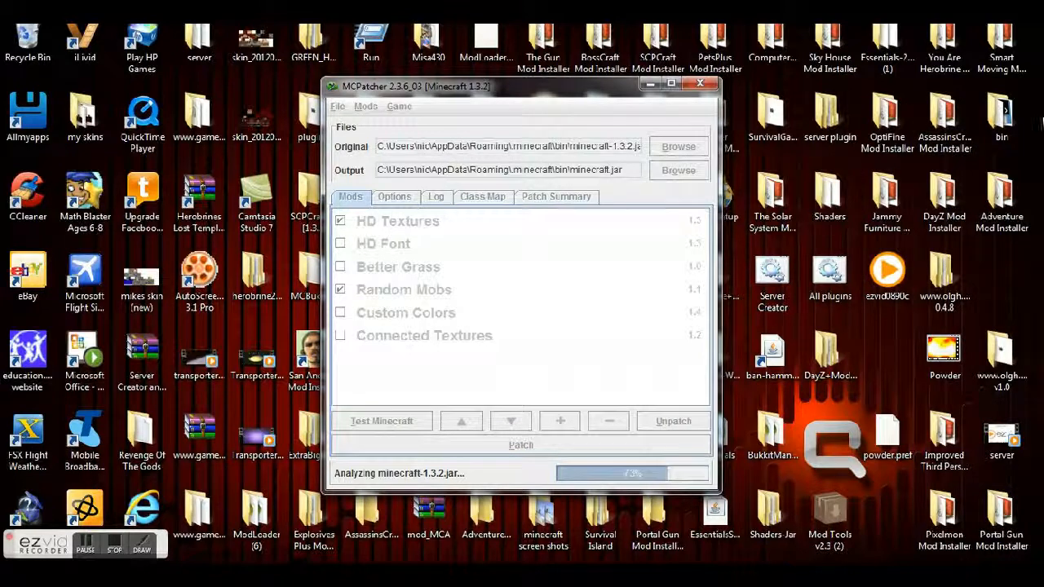
Unpatch the 1.3.2 jar, removing HD Textures and Random Mobs.
click(772, 202)
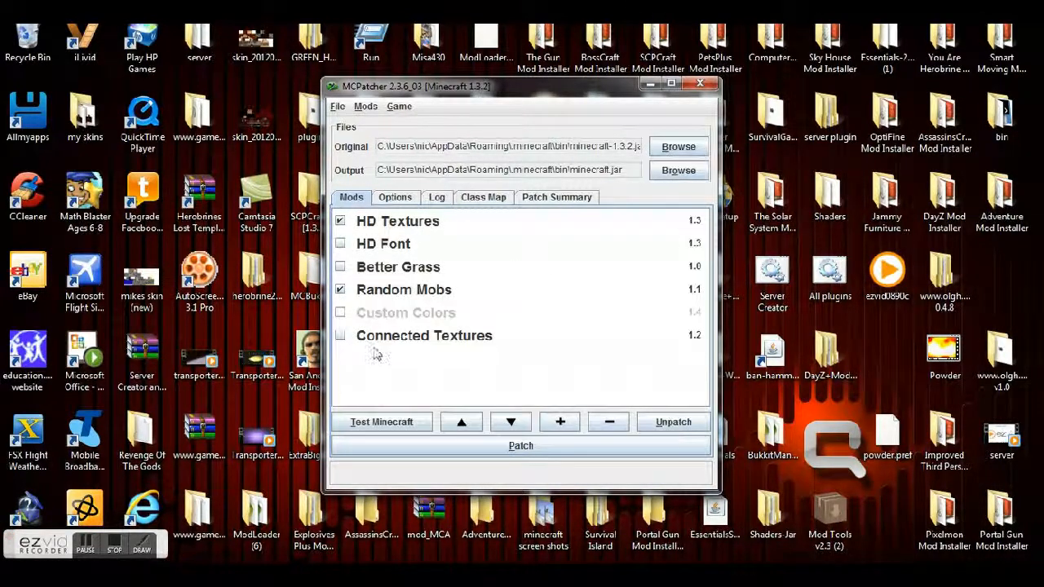
click(673, 421)
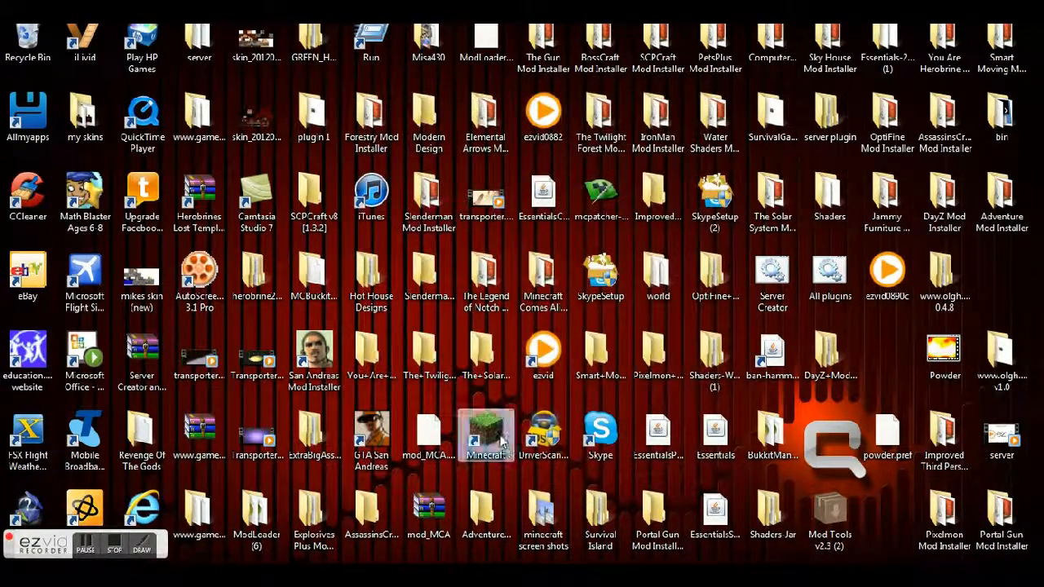
Open the Minecraft Launcher from the desktop and log in to the 1.3.2 title menu.
double_click(486, 432)
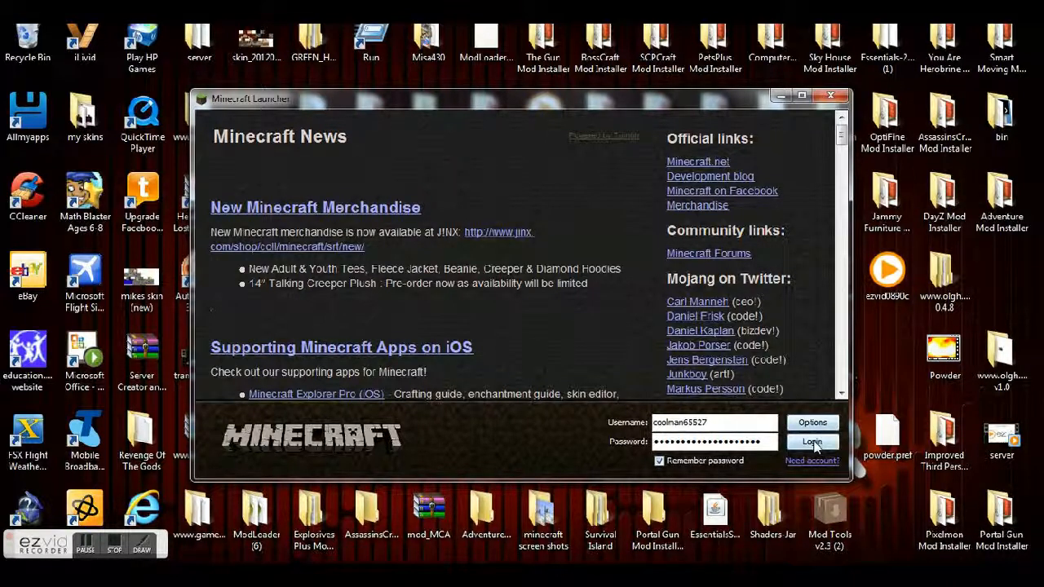
click(813, 442)
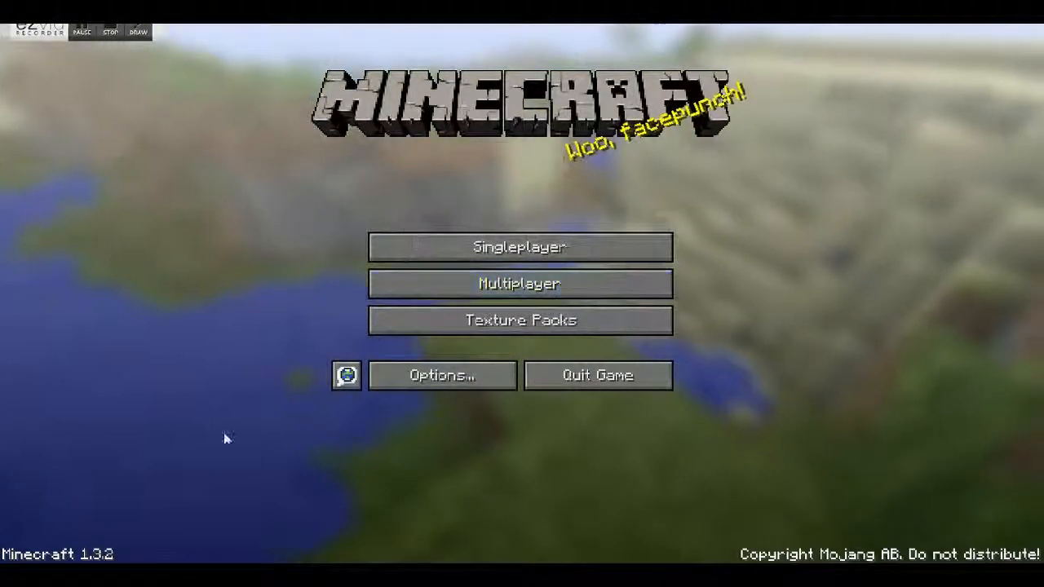
Peek at the singleplayer world list, cancel, then open the multiplayer server list.
click(520, 247)
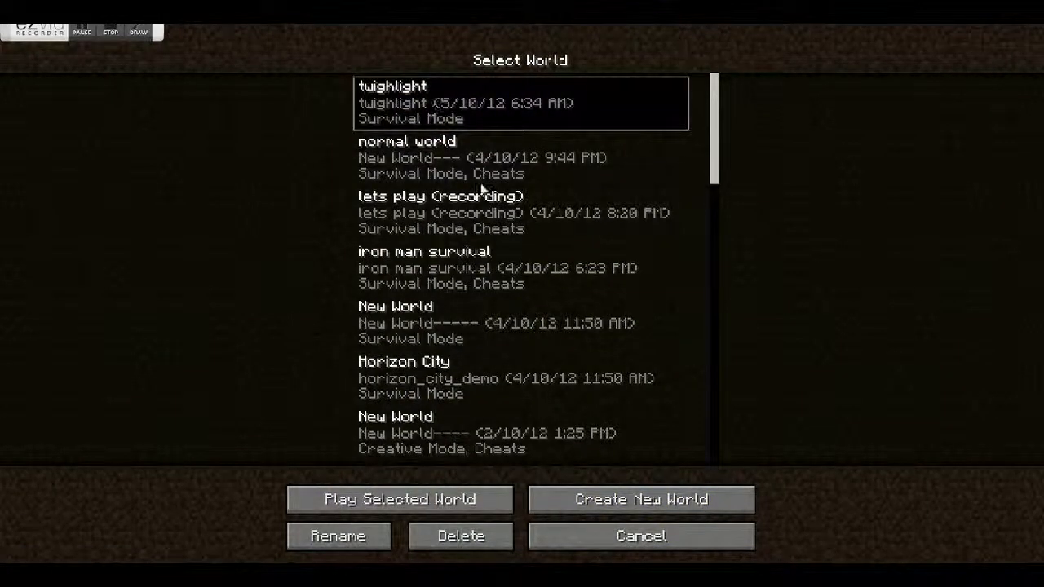
click(640, 536)
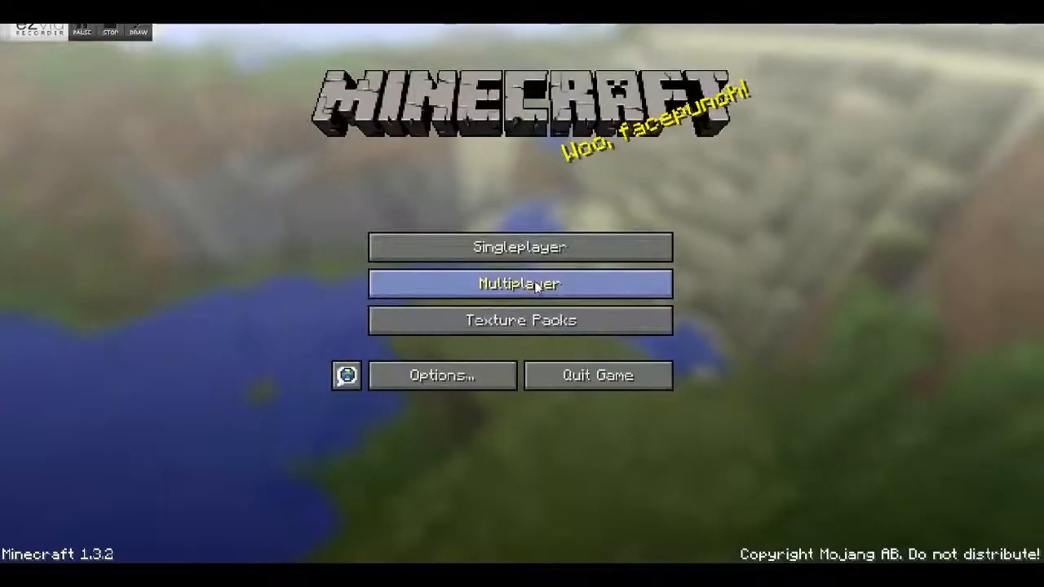
click(520, 284)
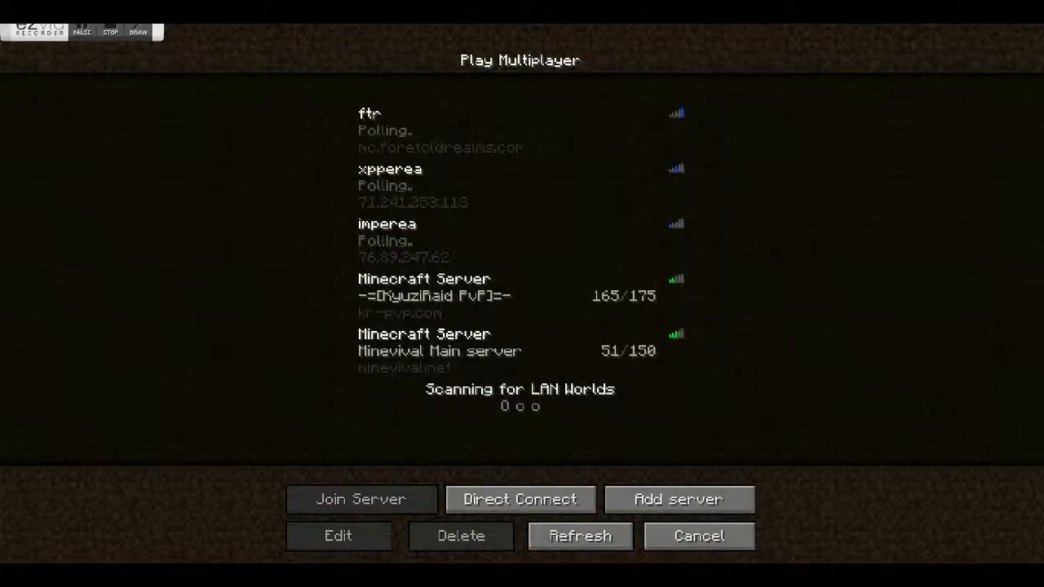